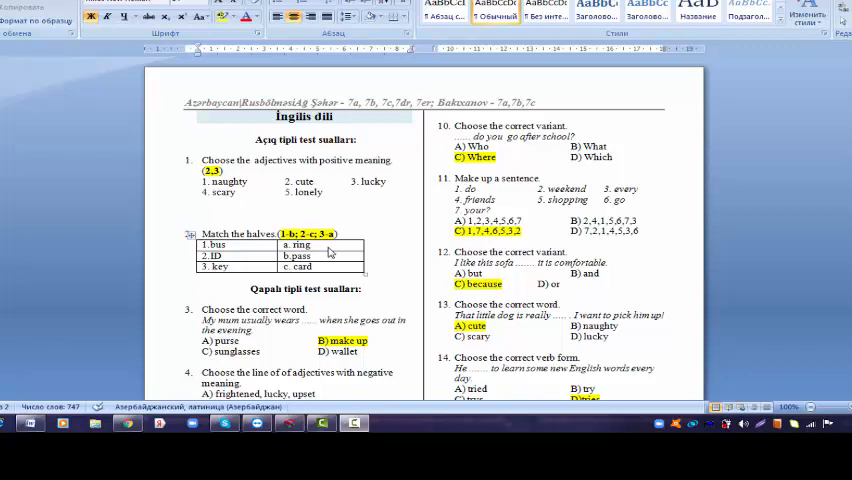
{"action": "mouse_move", "coordinate": [730, 186]}
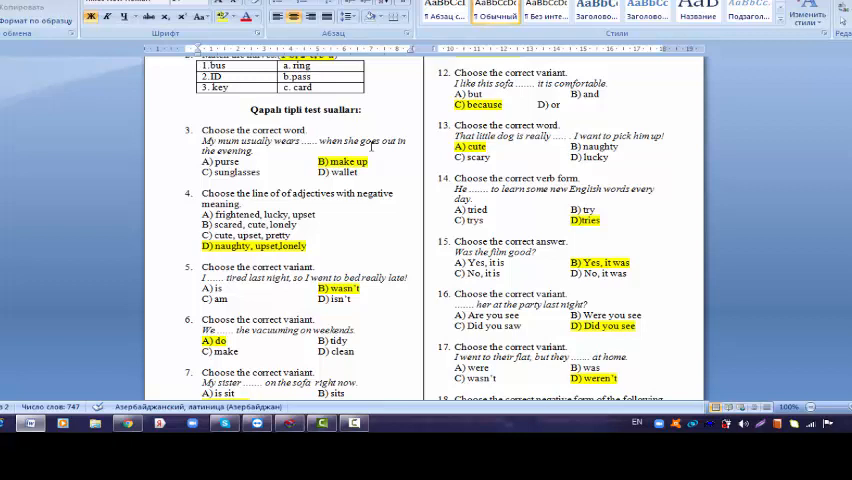
{"action": "mouse_move", "coordinate": [292, 186]}
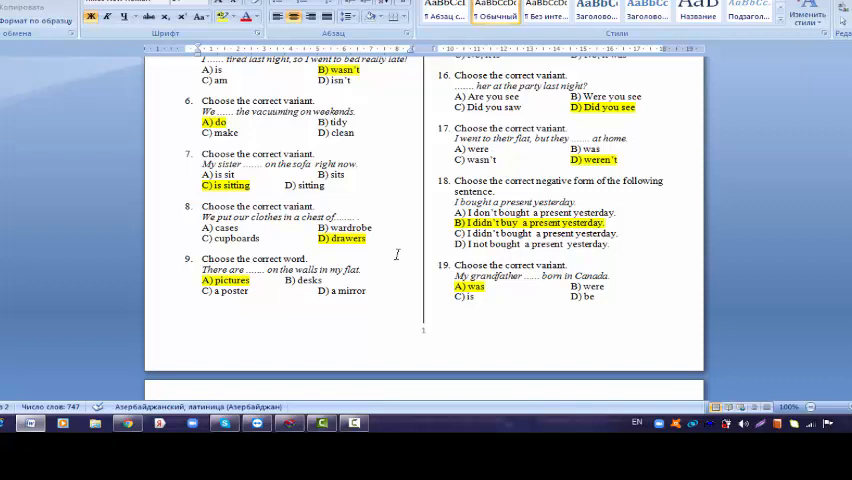
{"action": "mouse_move", "coordinate": [351, 287]}
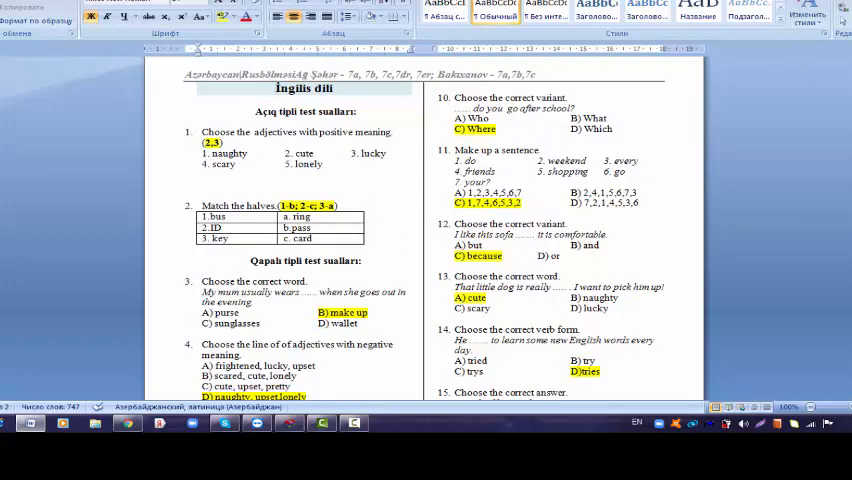
{"action": "left_click", "coordinate": [278, 88]}
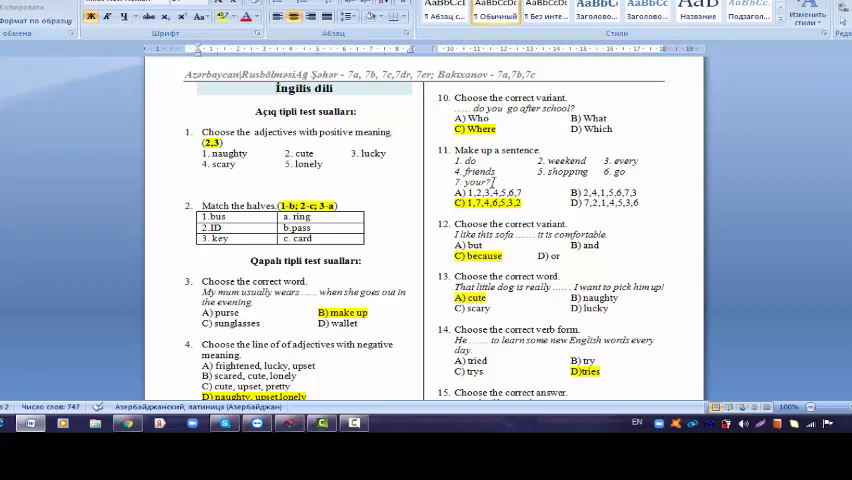
{"action": "left_click", "coordinate": [277, 88]}
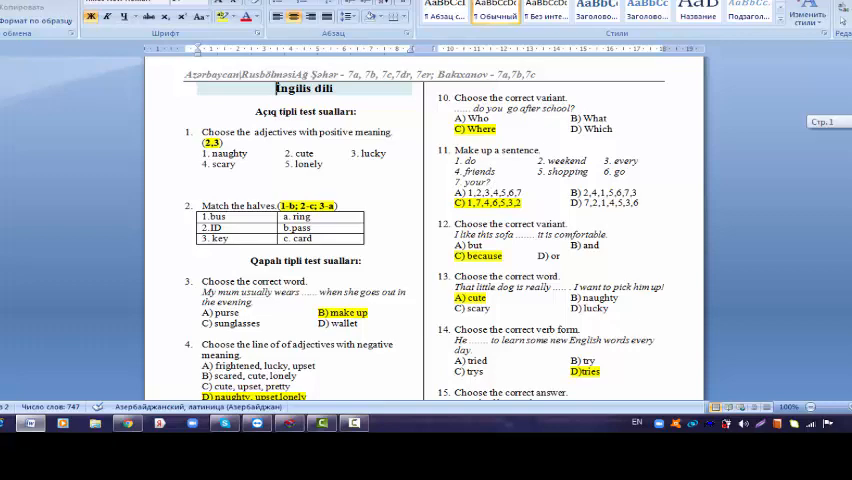
Scroll the answer key to show questions 2–7 and 12–17 with their highlighted answers
{"action": "scroll", "scroll_direction": "down", "scroll_amount": 3}
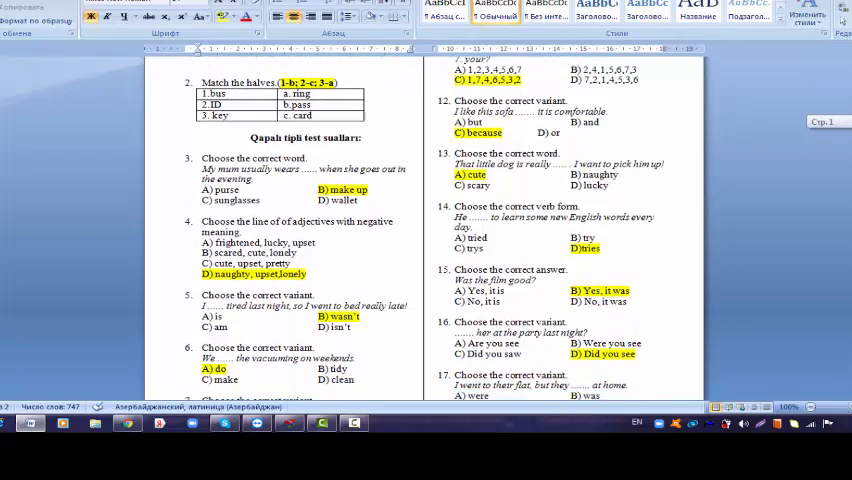
{"action": "scroll", "scroll_direction": "down", "scroll_amount": 3}
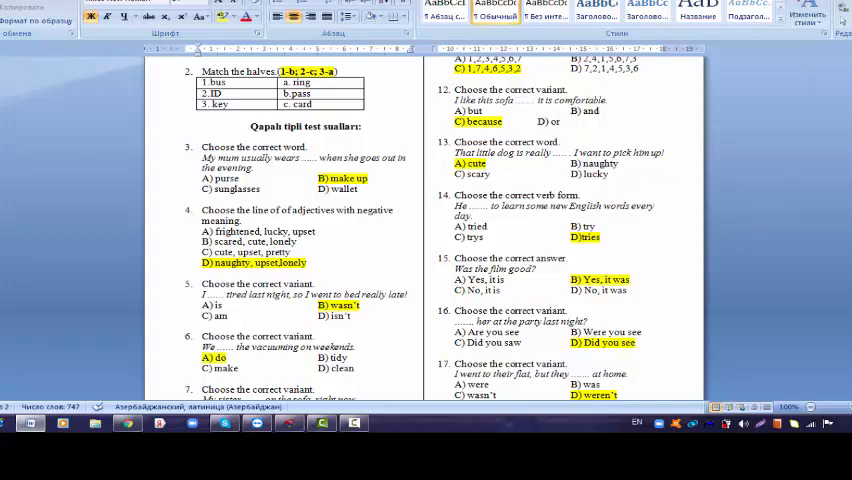
Scroll down to read questions 4–9 and 14–19 and their yellow-highlighted answers
{"action": "scroll", "scroll_direction": "down", "scroll_amount": 3}
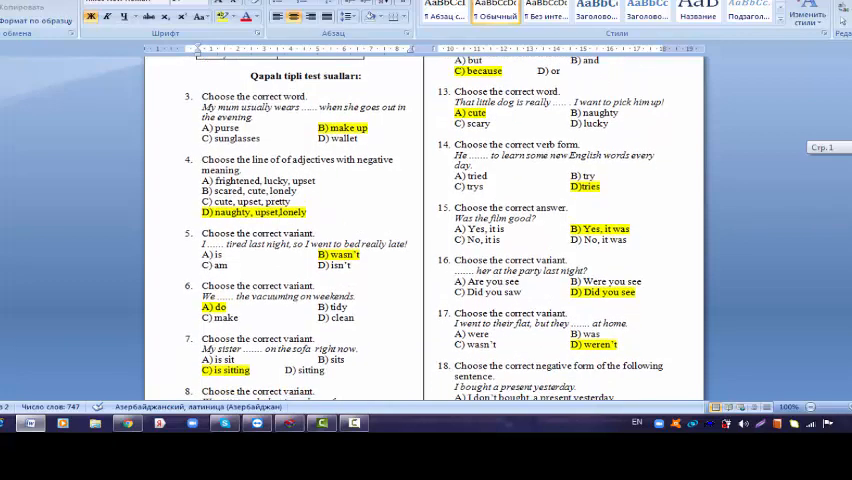
{"action": "scroll", "scroll_direction": "down", "scroll_amount": 3}
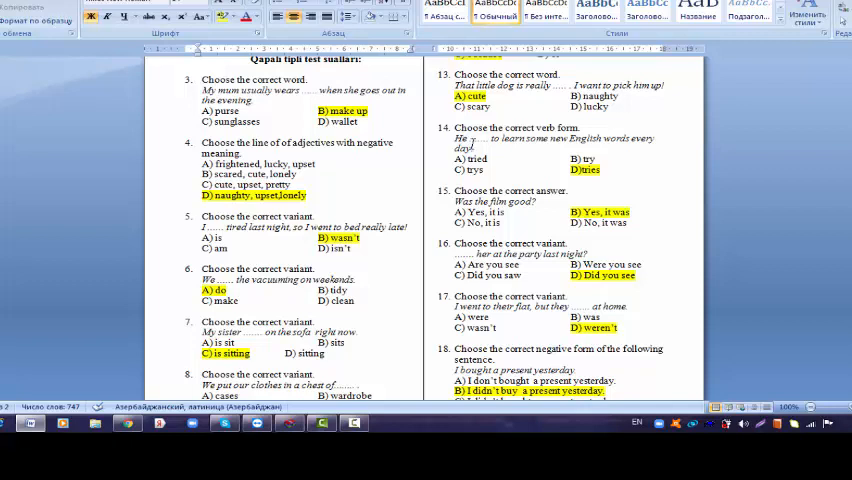
{"action": "mouse_move", "coordinate": [650, 177]}
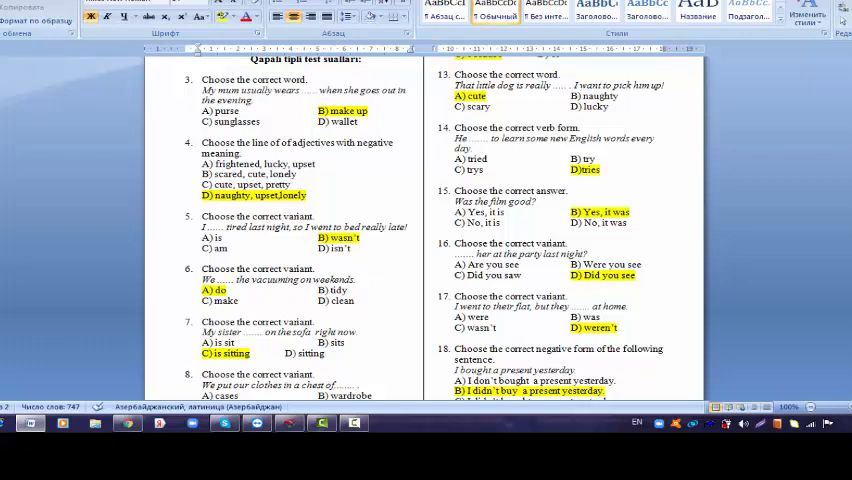
{"action": "scroll", "scroll_direction": "down", "scroll_amount": 3}
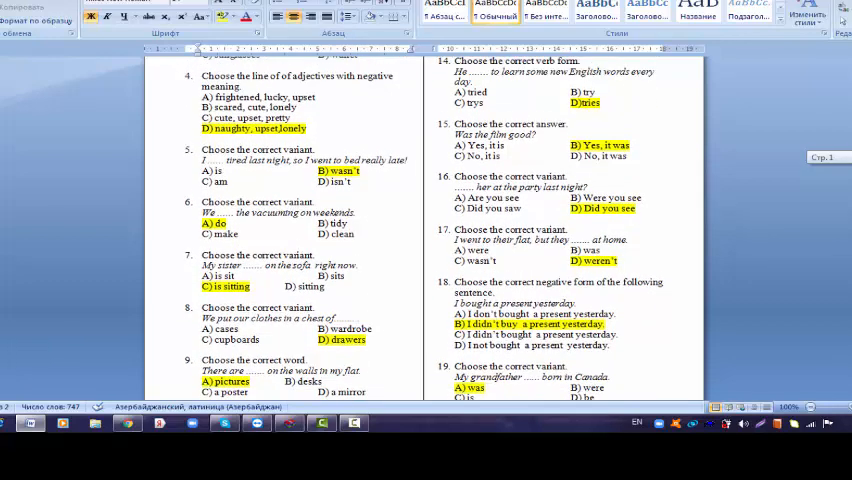
Scroll to the bottom of page one, showing questions 6–9 and 16–19
{"action": "scroll", "scroll_direction": "down", "scroll_amount": 3}
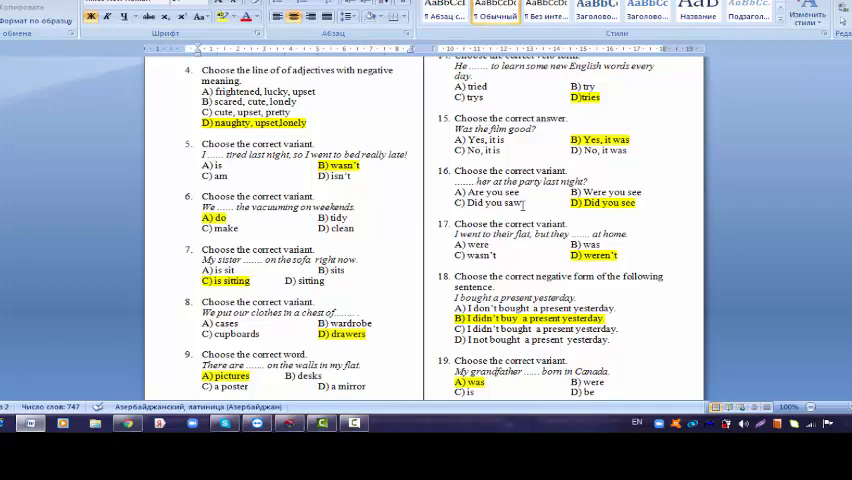
{"action": "mouse_move", "coordinate": [505, 207]}
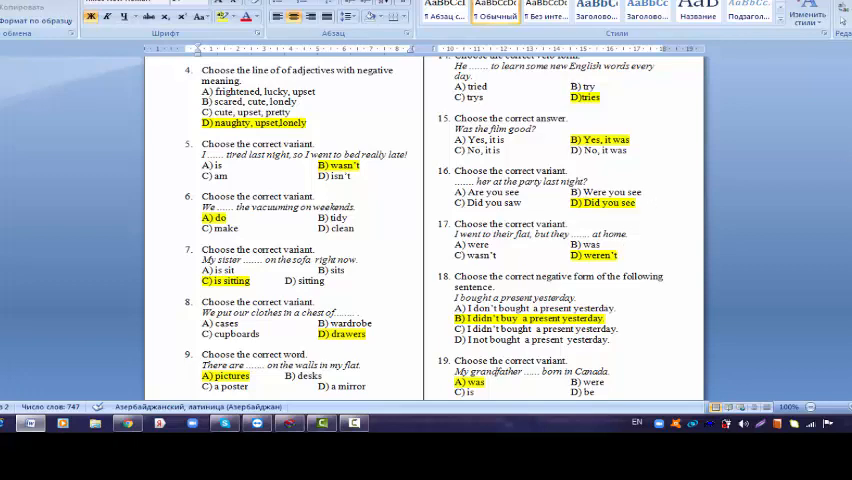
{"action": "scroll", "scroll_direction": "down", "scroll_amount": 3}
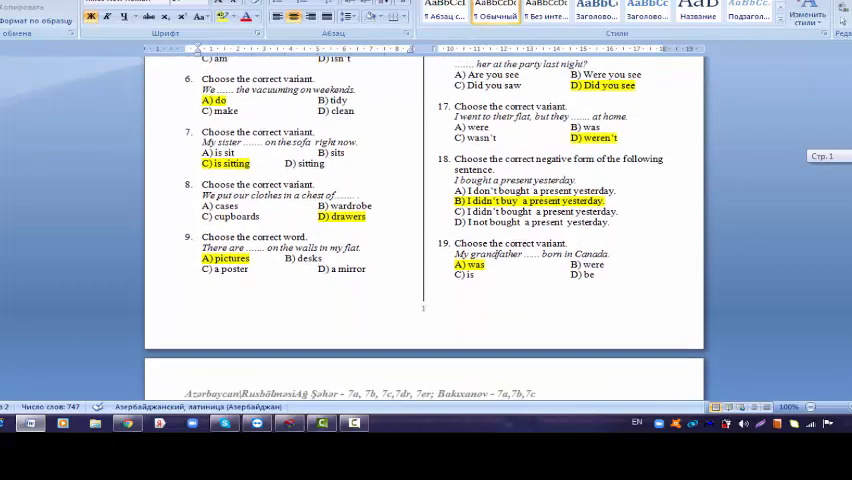
Scroll past the page break to page two, where question 20 shows answer D highlighted
{"action": "scroll", "scroll_direction": "down", "scroll_amount": 3}
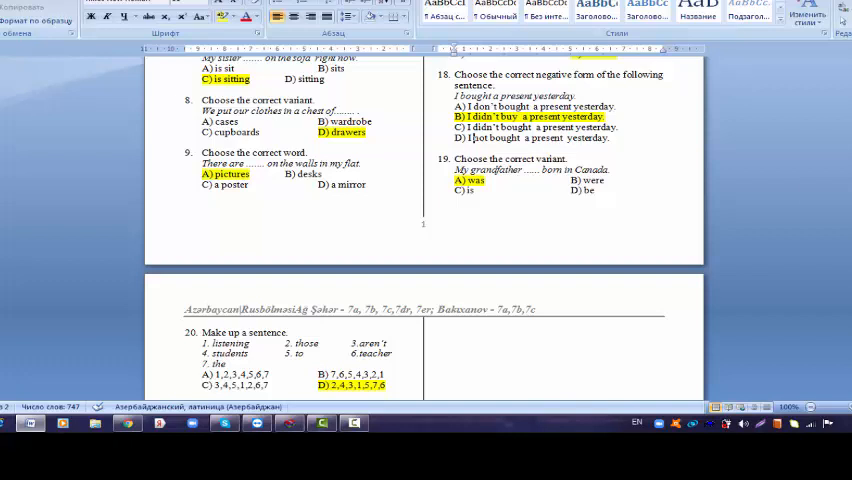
Scroll down to reveal the reading passage heading for questions 21–25 below question 20
{"action": "scroll", "scroll_direction": "down", "scroll_amount": 3}
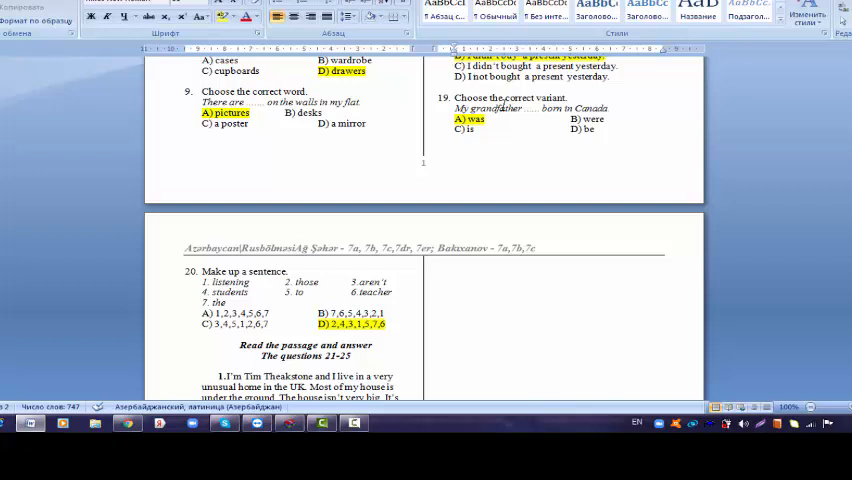
{"action": "mouse_move", "coordinate": [706, 165]}
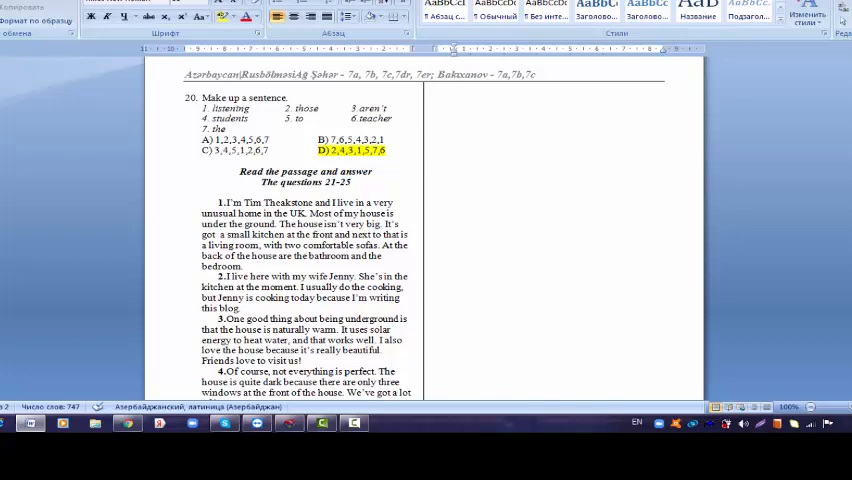
Scroll through the reading passage to question 21's highlighted answer B and the start of question 22
{"action": "scroll", "scroll_direction": "down", "scroll_amount": 3}
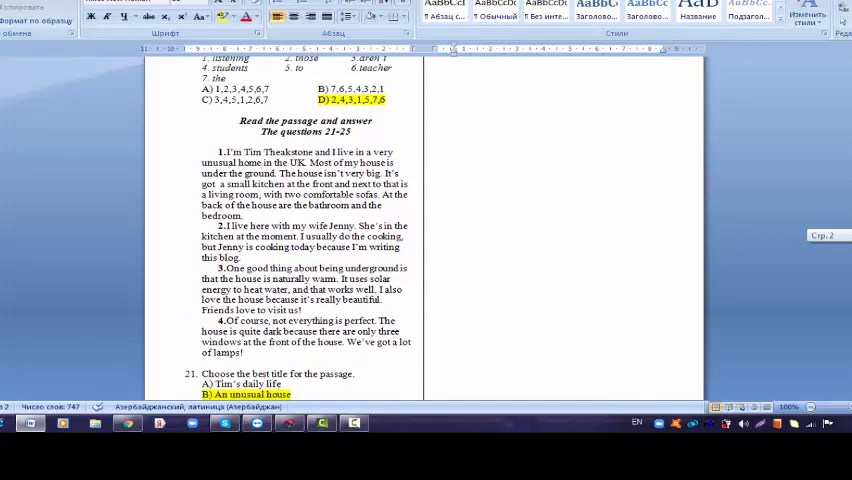
{"action": "scroll", "scroll_direction": "down", "scroll_amount": 3}
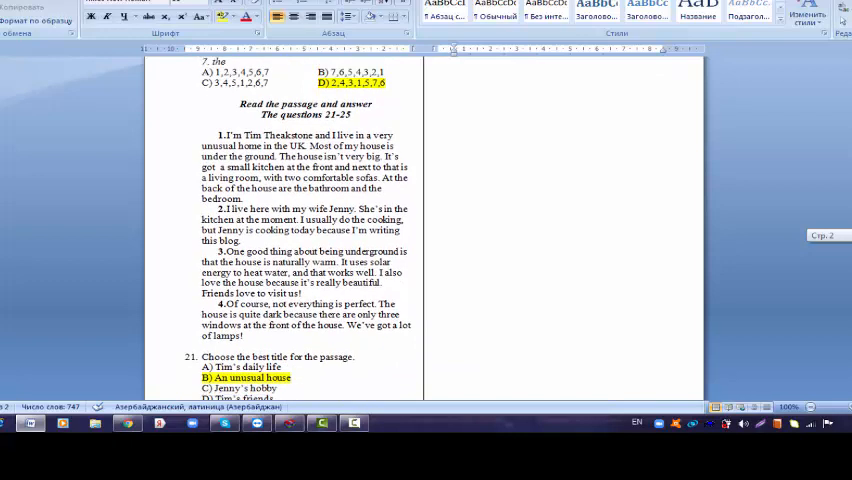
{"action": "scroll", "scroll_direction": "down", "scroll_amount": 3}
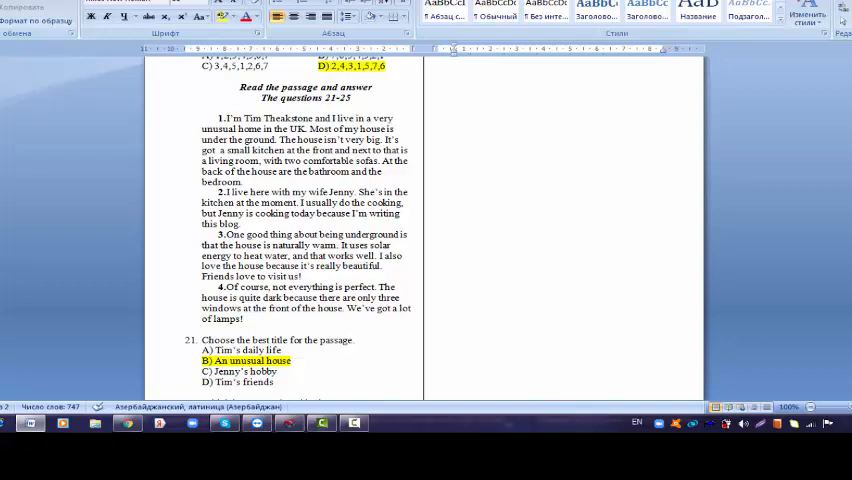
{"action": "scroll", "scroll_direction": "down", "scroll_amount": 3}
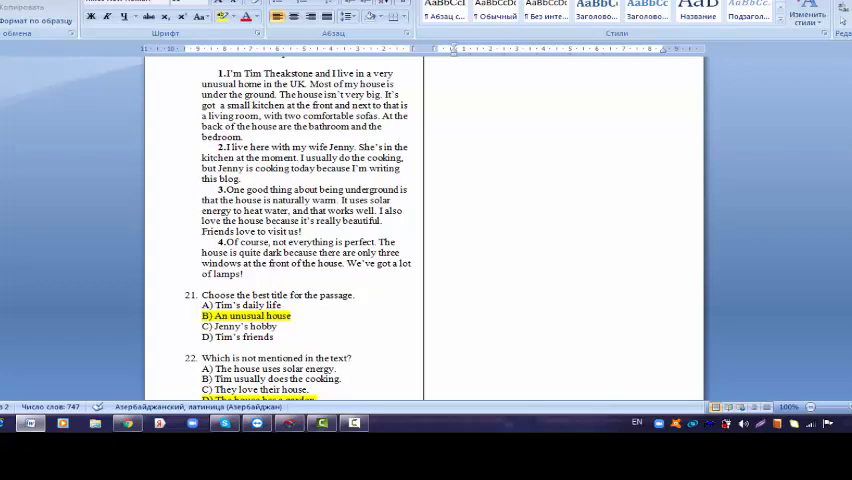
Scroll to question 22's highlighted answer D and question 23's highlighted situational answer
{"action": "scroll", "scroll_direction": "down", "scroll_amount": 3}
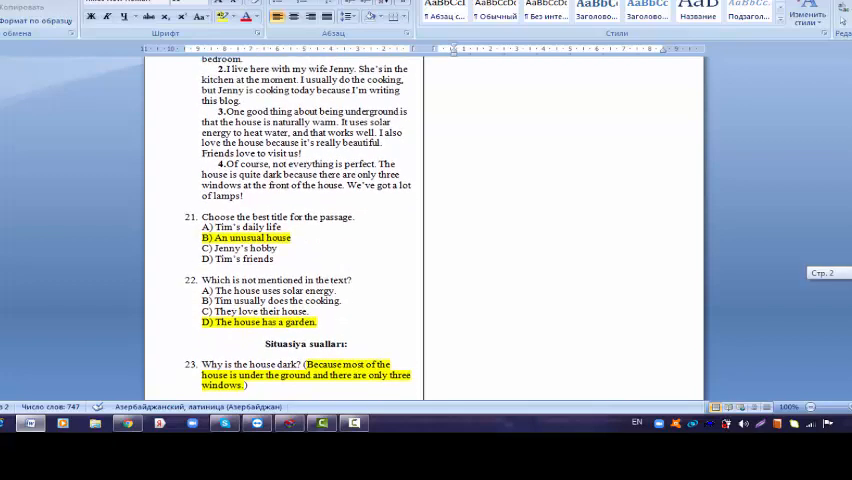
{"action": "scroll", "scroll_direction": "down", "scroll_amount": 3}
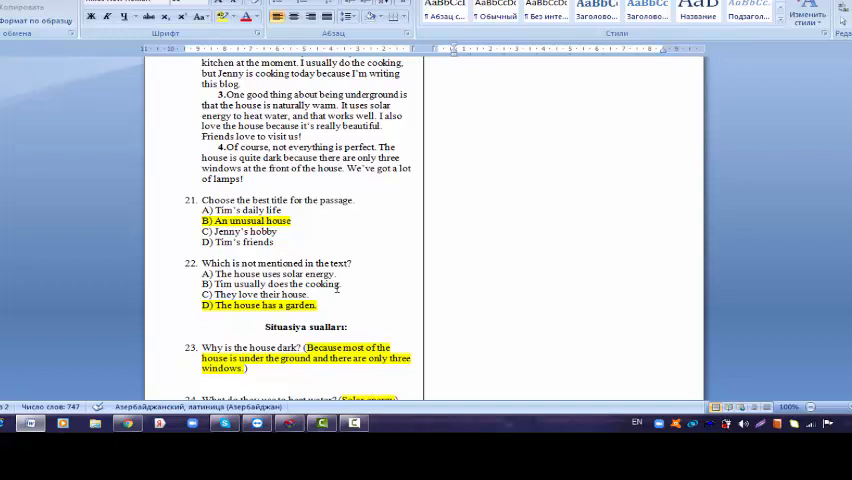
{"action": "mouse_move", "coordinate": [738, 367]}
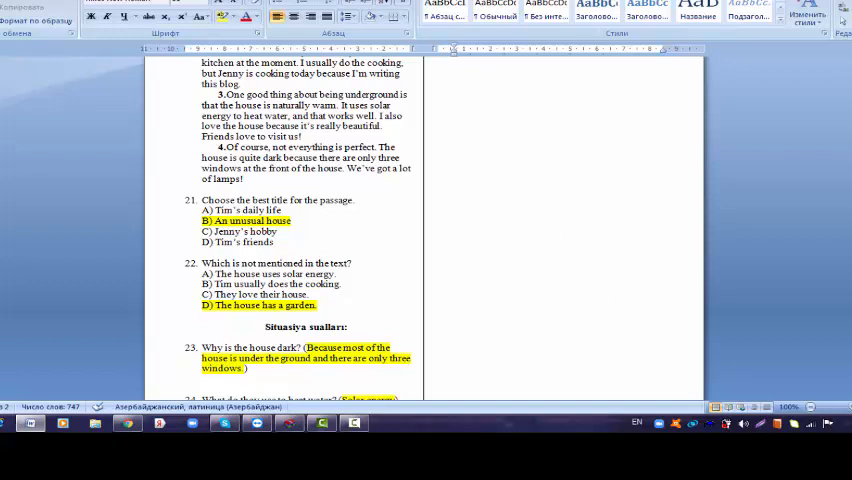
{"action": "scroll", "scroll_direction": "down", "scroll_amount": 3}
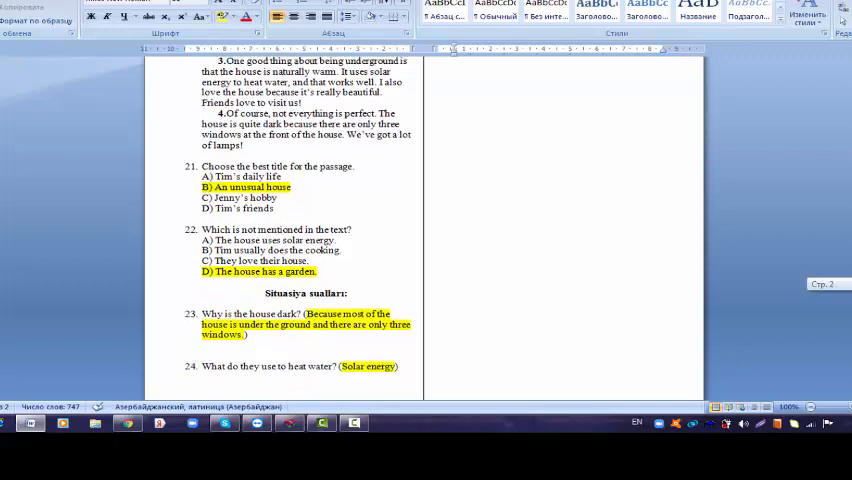
{"action": "scroll", "scroll_direction": "down", "scroll_amount": 3}
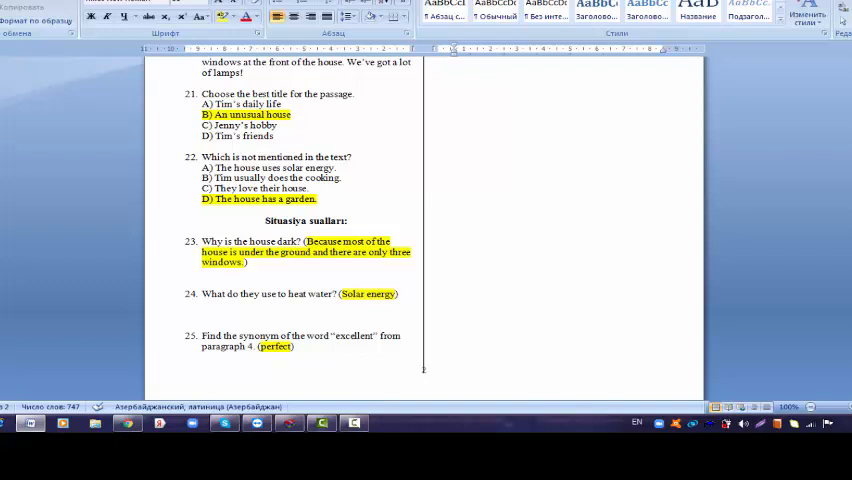
{"action": "mouse_move", "coordinate": [497, 401]}
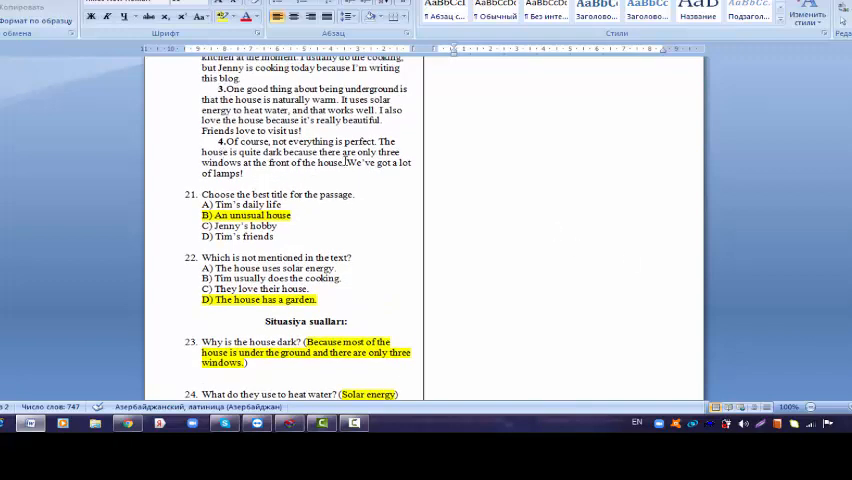
Select 'perfect' in paragraph 4 and scroll to question 25, whose highlighted answer matches
{"action": "double_click", "coordinate": [360, 141]}
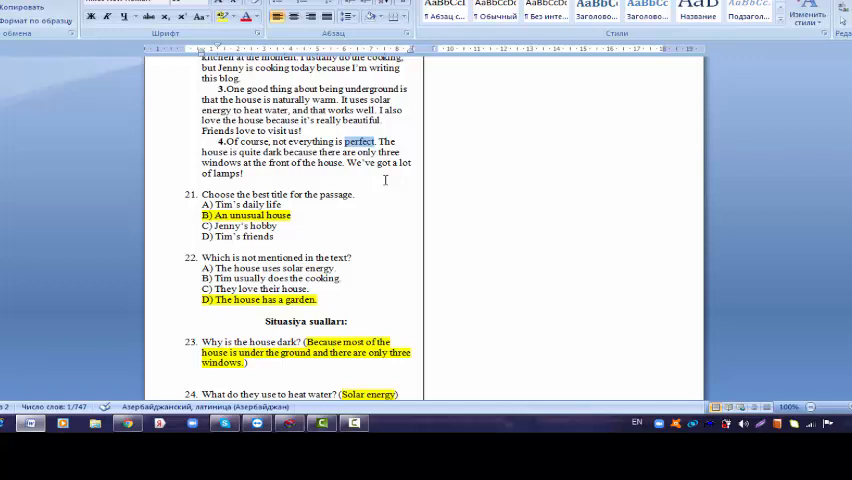
{"action": "scroll", "scroll_direction": "down", "scroll_amount": 3}
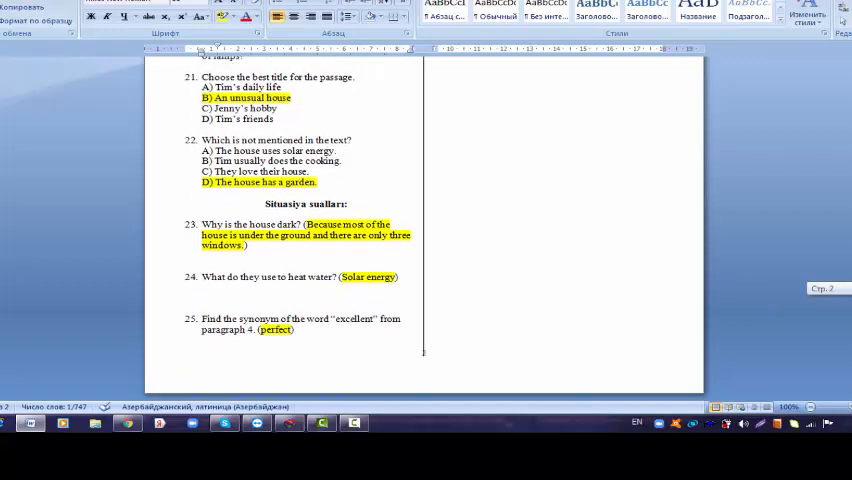